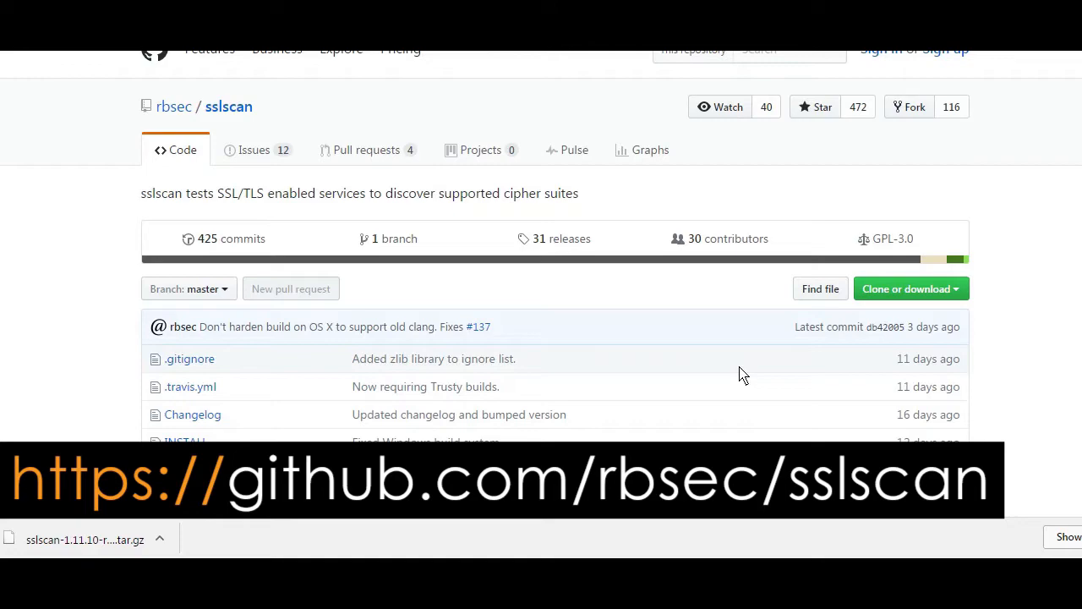
mouse_move(579, 247)
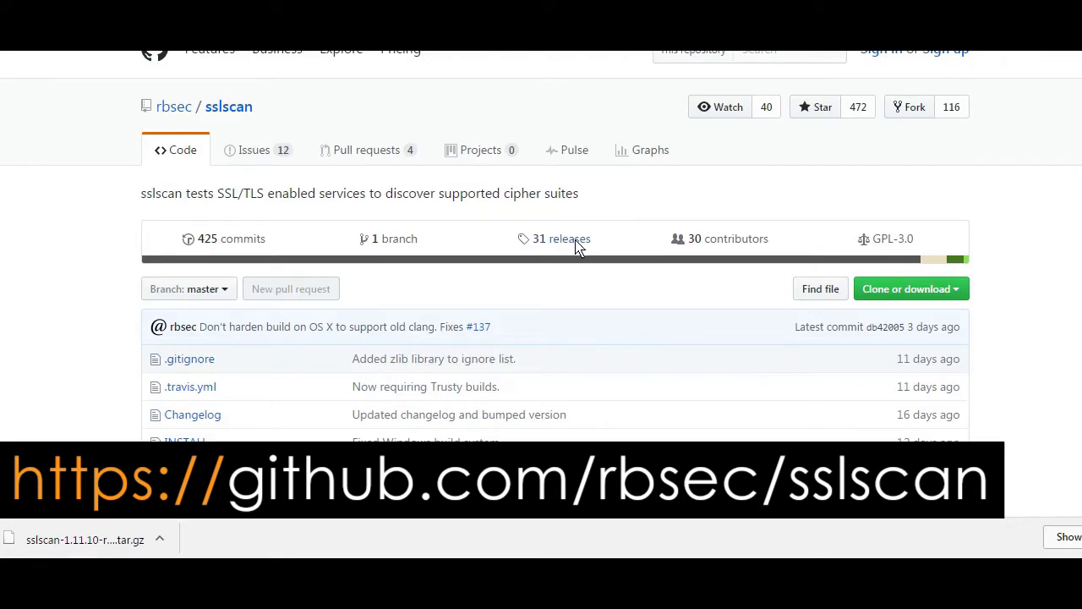
- Show the releases list of the rbsec/sslscan repository on GitHub
left_click(561, 238)
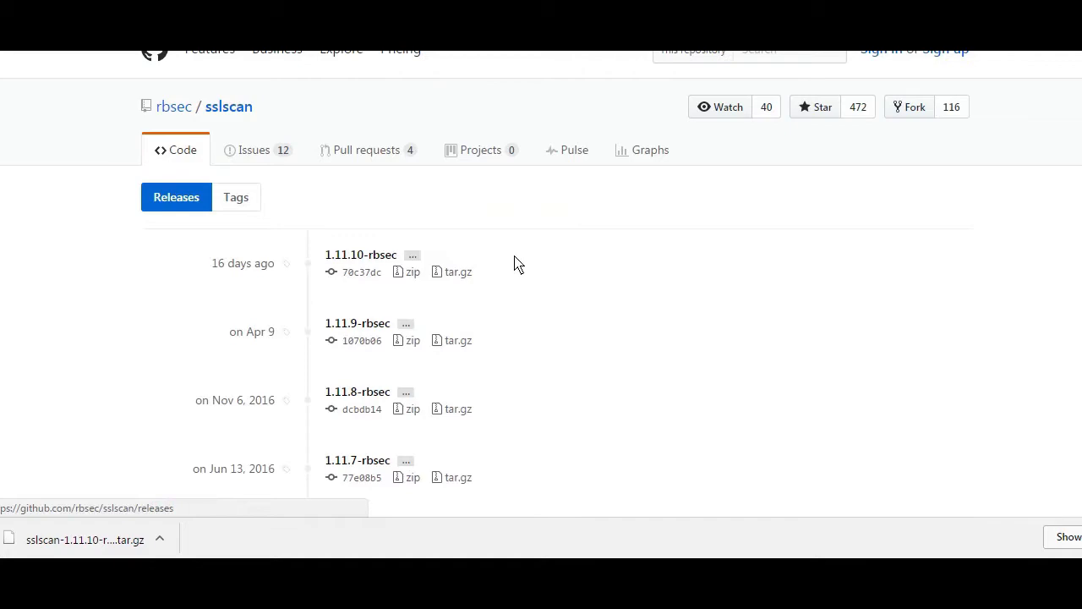
mouse_move(458, 274)
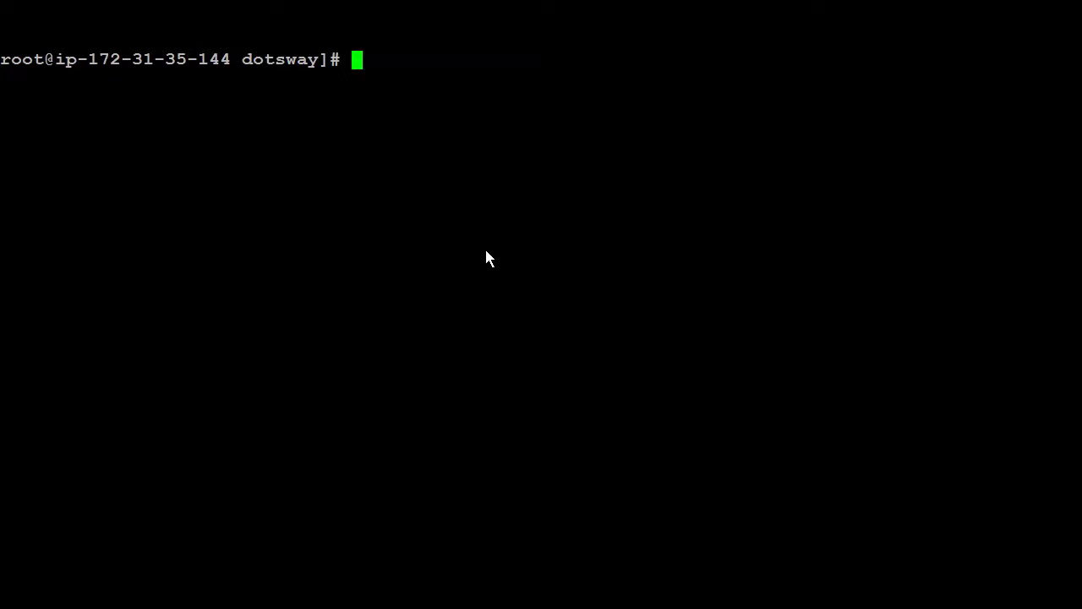
- In ~/openssl, fetch 1.11.10-rbsec.tar.gz with wget, extract it with tar xfvz, and enter sslscan-1.11.10-rbsec/
type("cd openssl/")
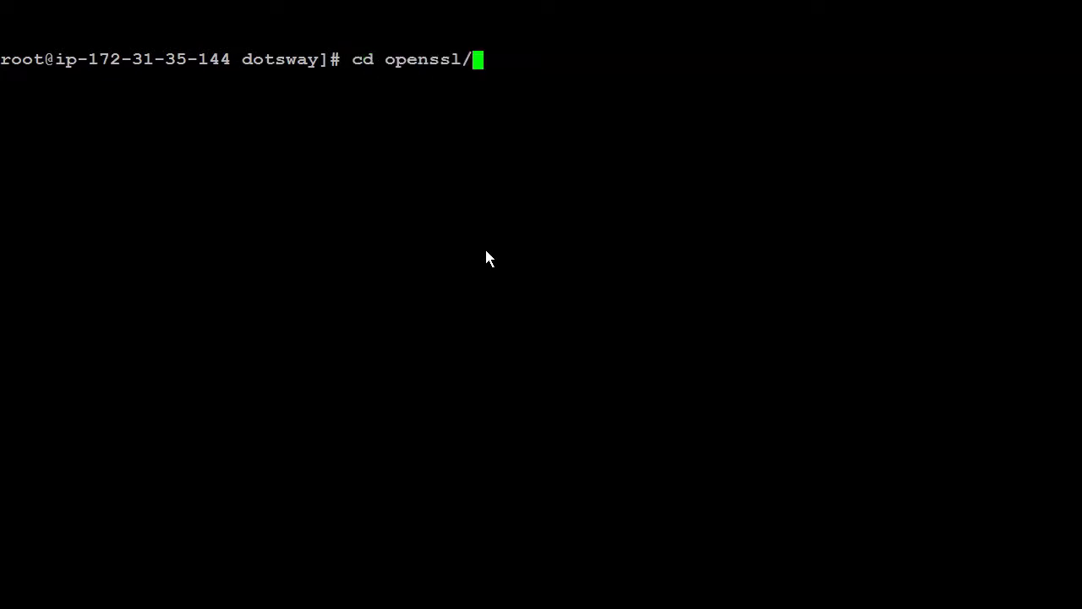
type("wget")
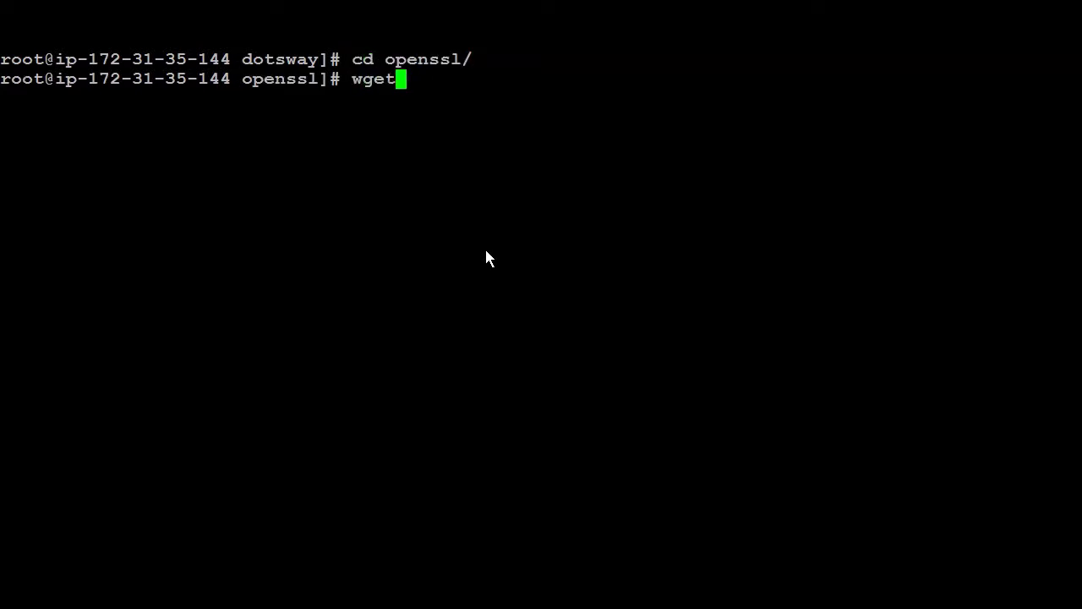
type("https://github.com/rbsec/sslscan/archive/1.11.10-rbsec.tar.gz")
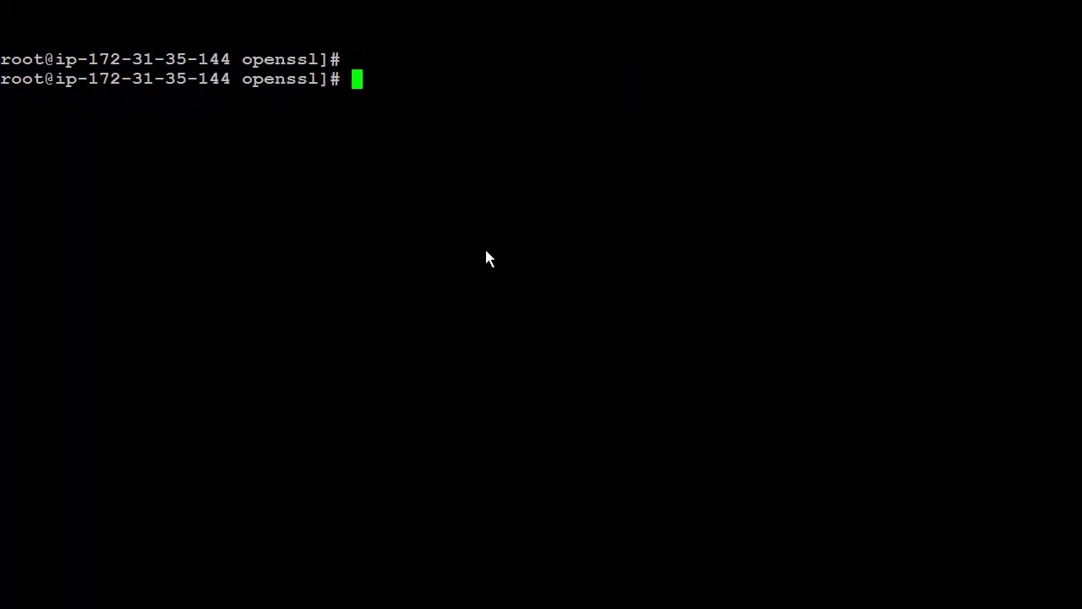
type("tar x")
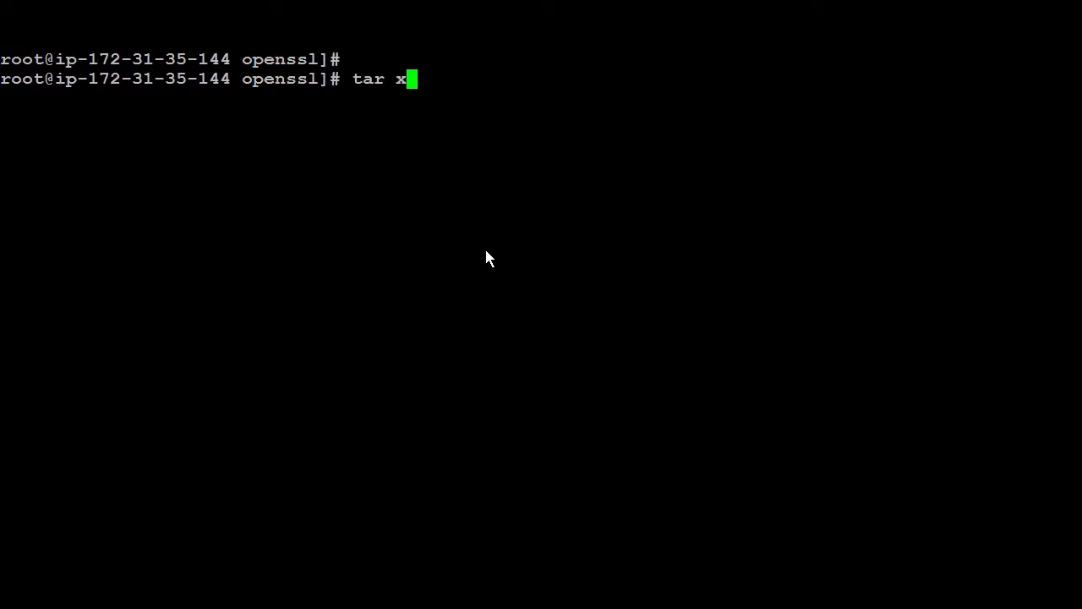
type("fvz 1.11.10-rbsec.tar.gz")
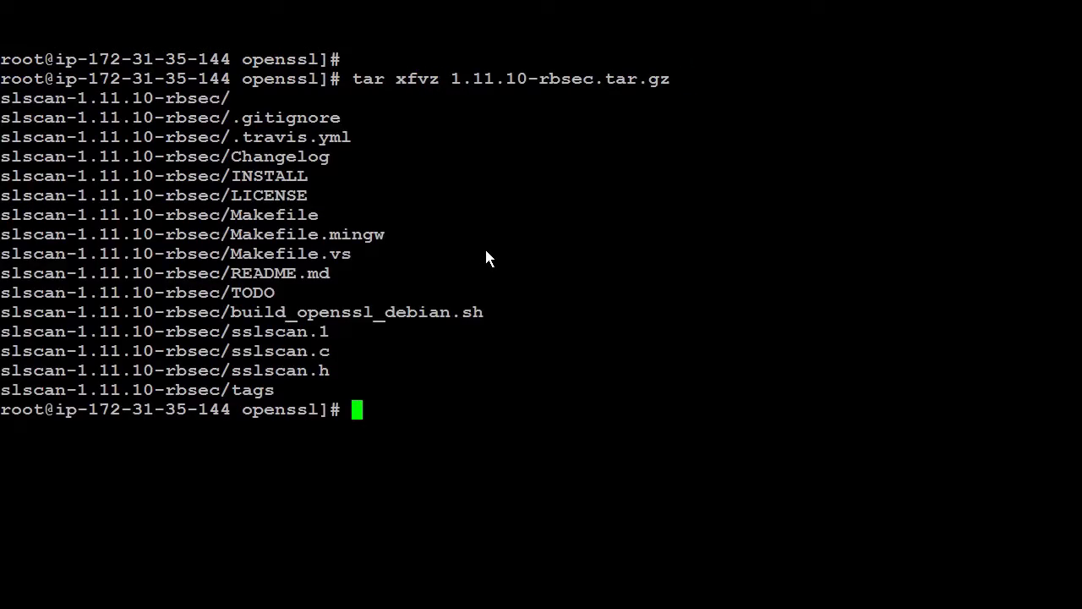
type("cd sslscan-1.11.10-rbsec/")
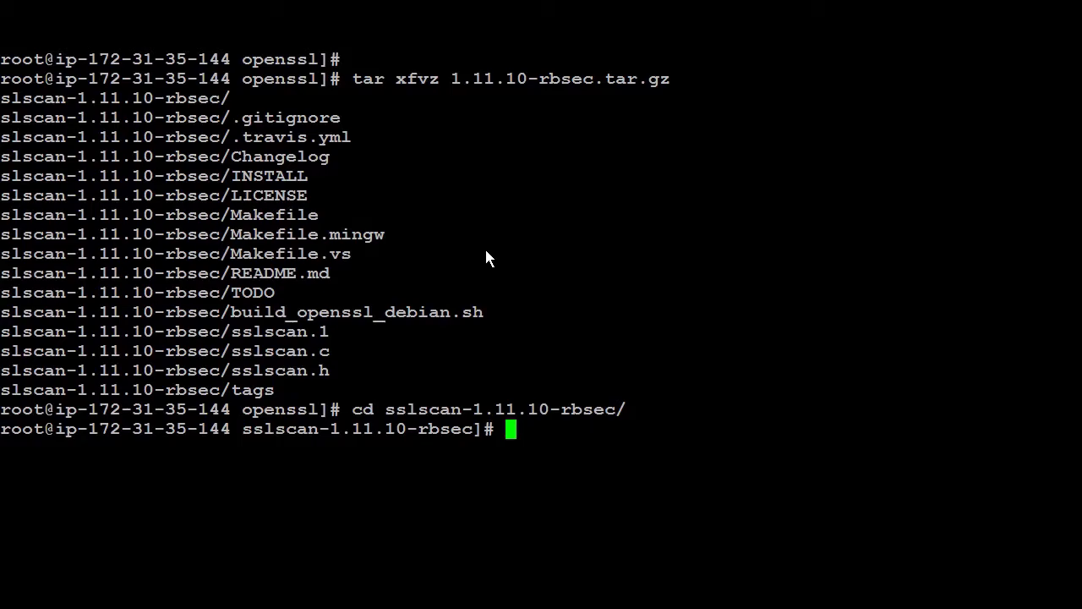
- Run make static and make install, then check the installed sslscan version
type("make static")
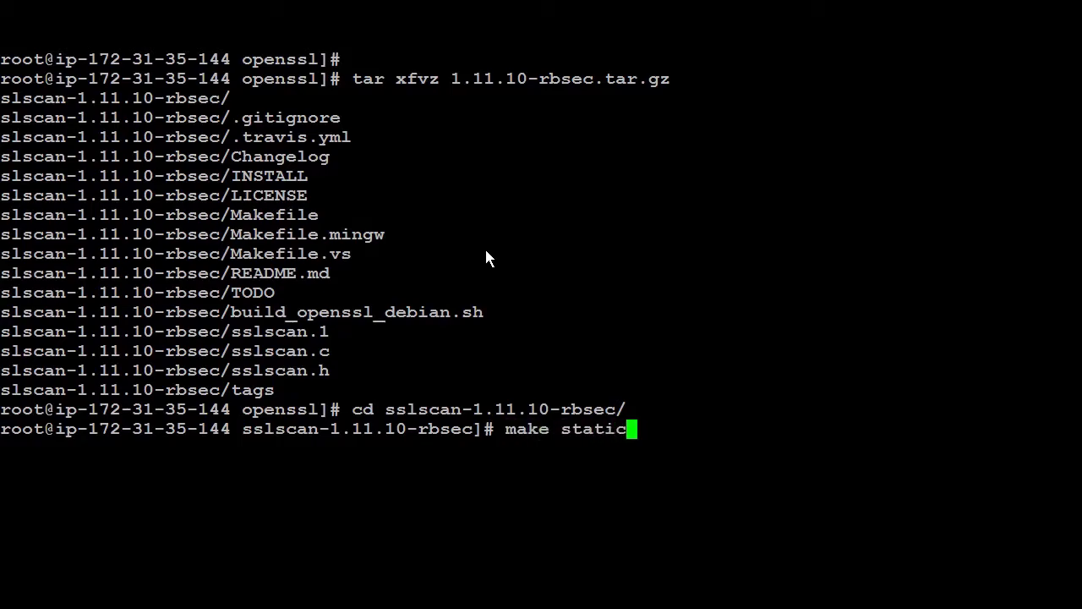
key("Return")
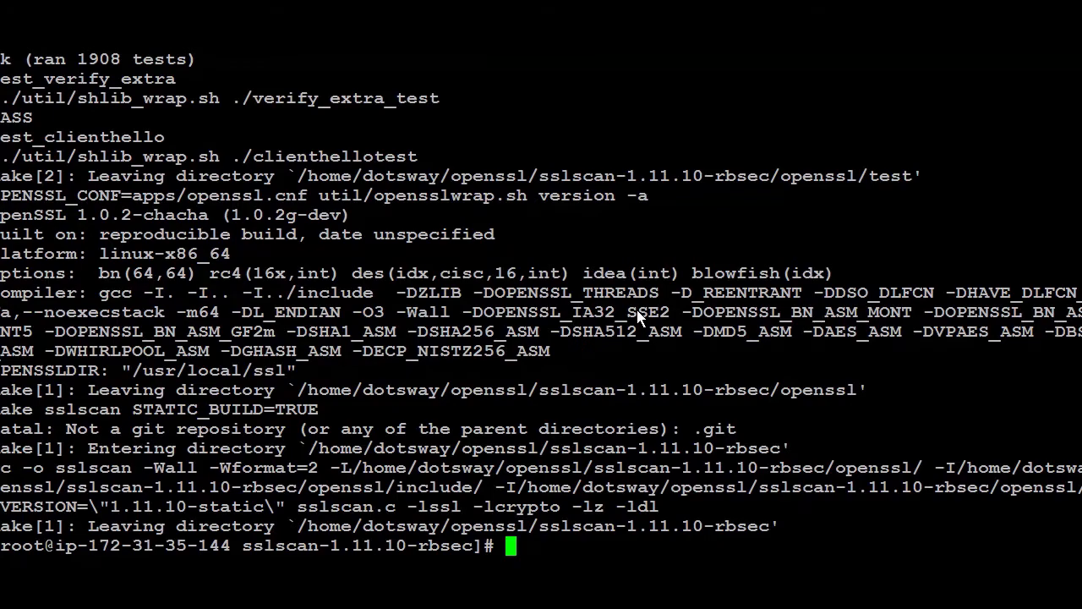
type("make install")
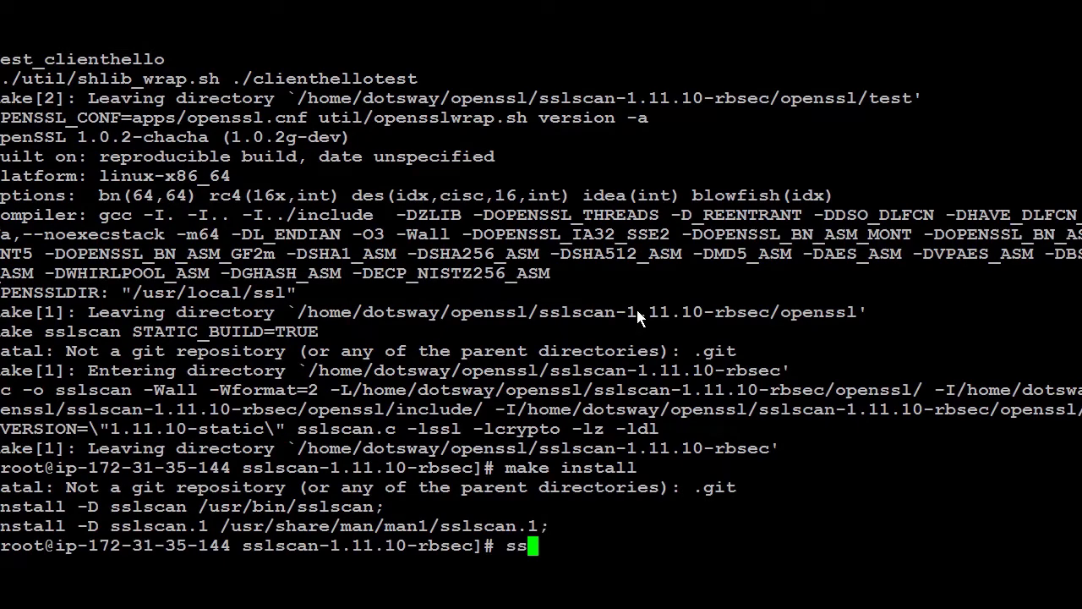
type("slscan ve")
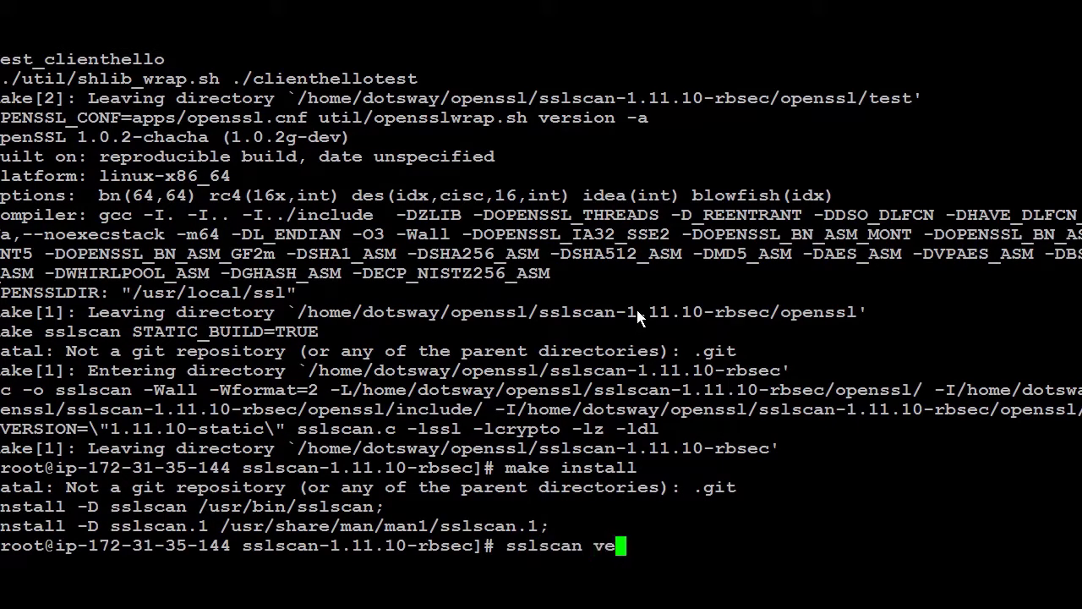
type("rsion")
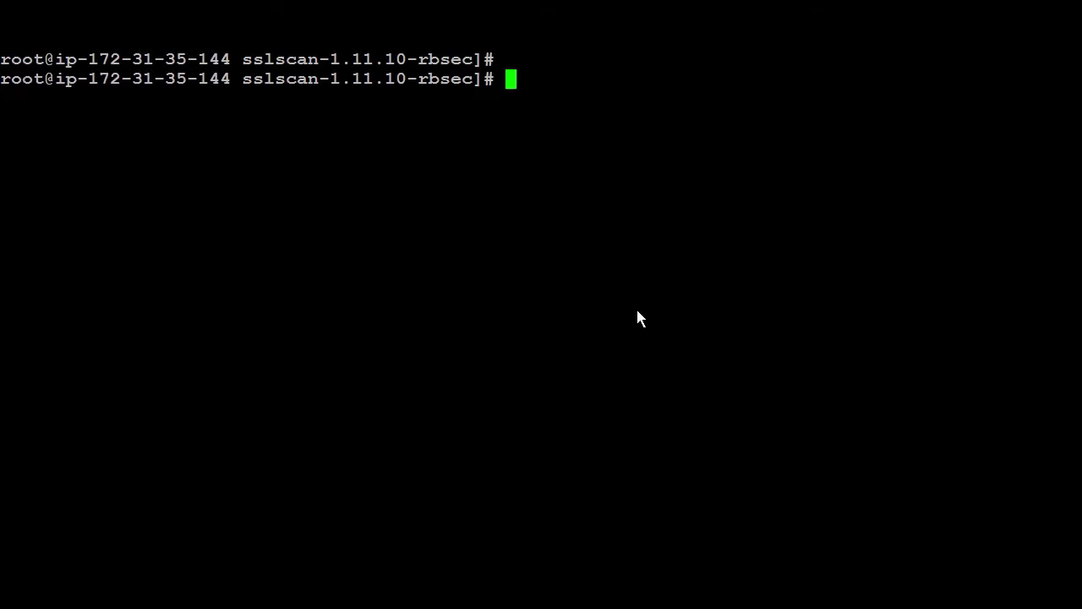
- Scan localhost with sslscan and highlight the accepted SSLv3 CAMELLIA128-SHA cipher
type("sslsc")
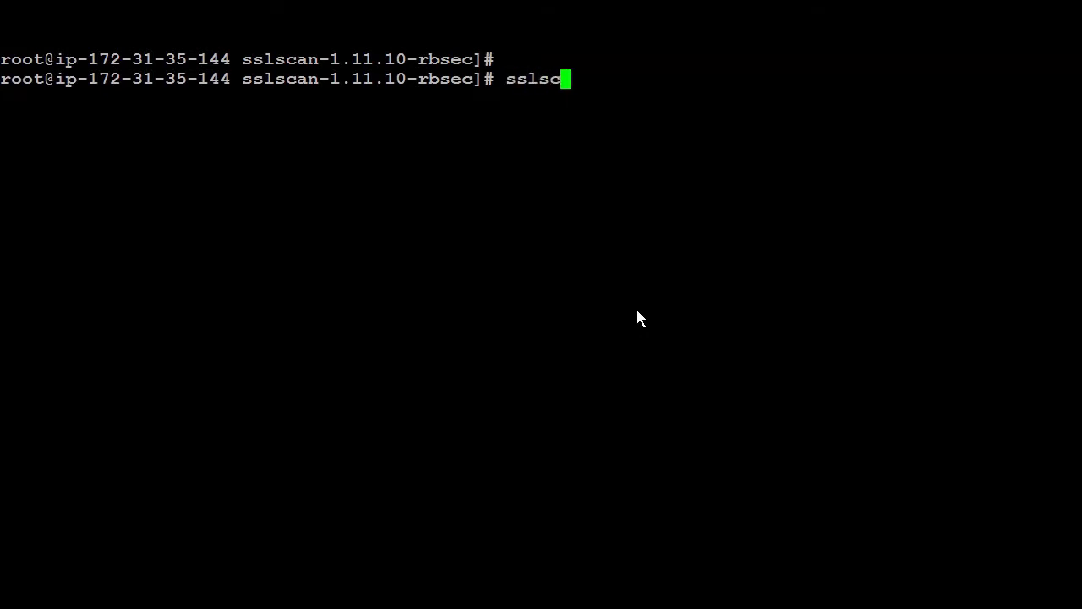
key("Return")
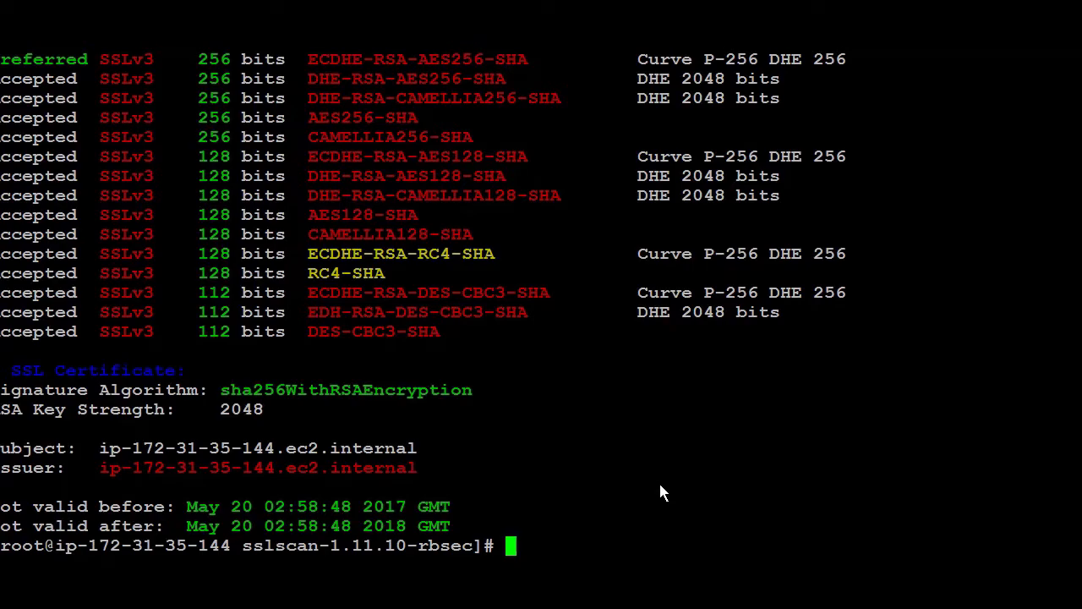
double_click(389, 234)
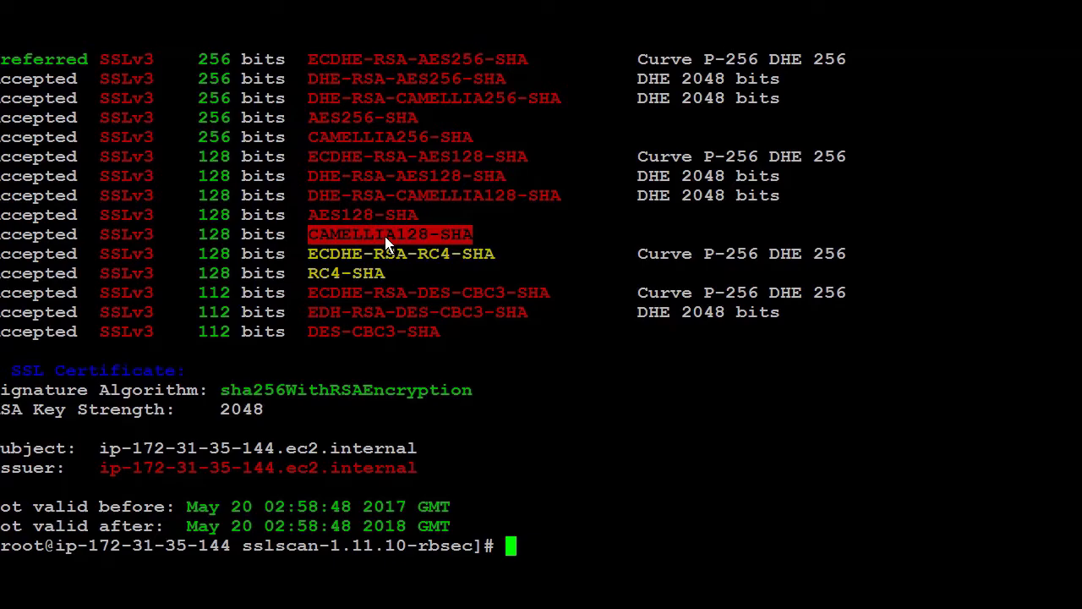
mouse_move(827, 271)
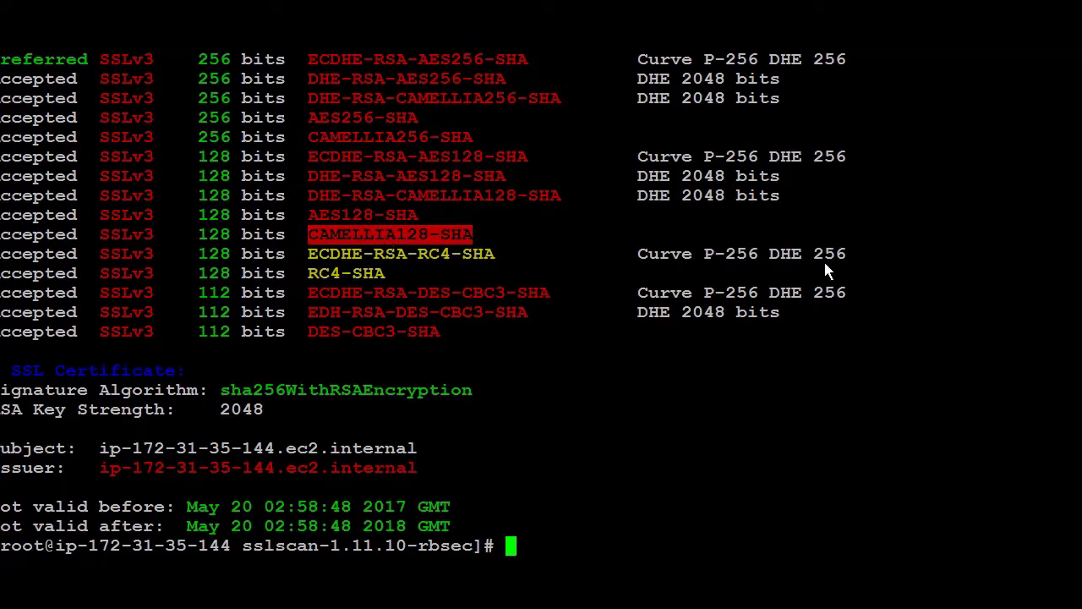
- Run sslscan localhost again and highlight accepted SSLv3 cipher entries in the results
type("sslscan localhost")
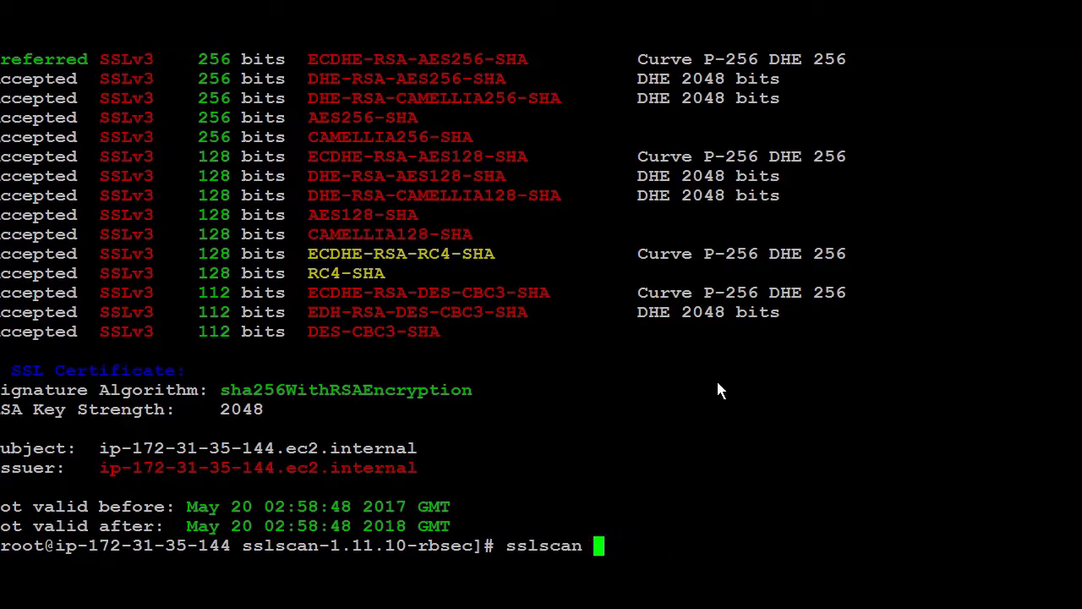
type("https")
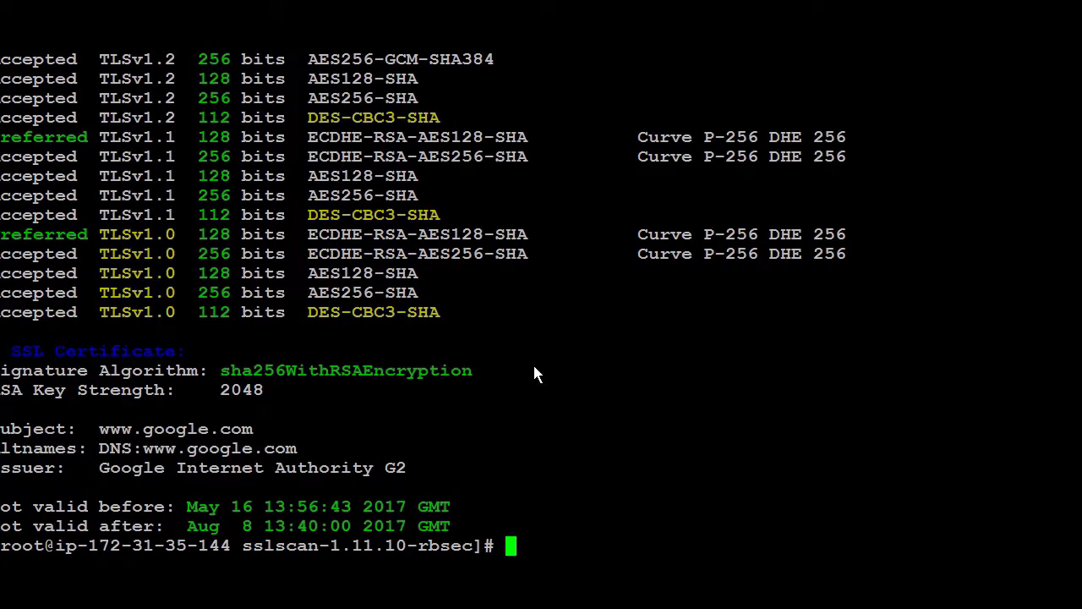
mouse_move(132, 279)
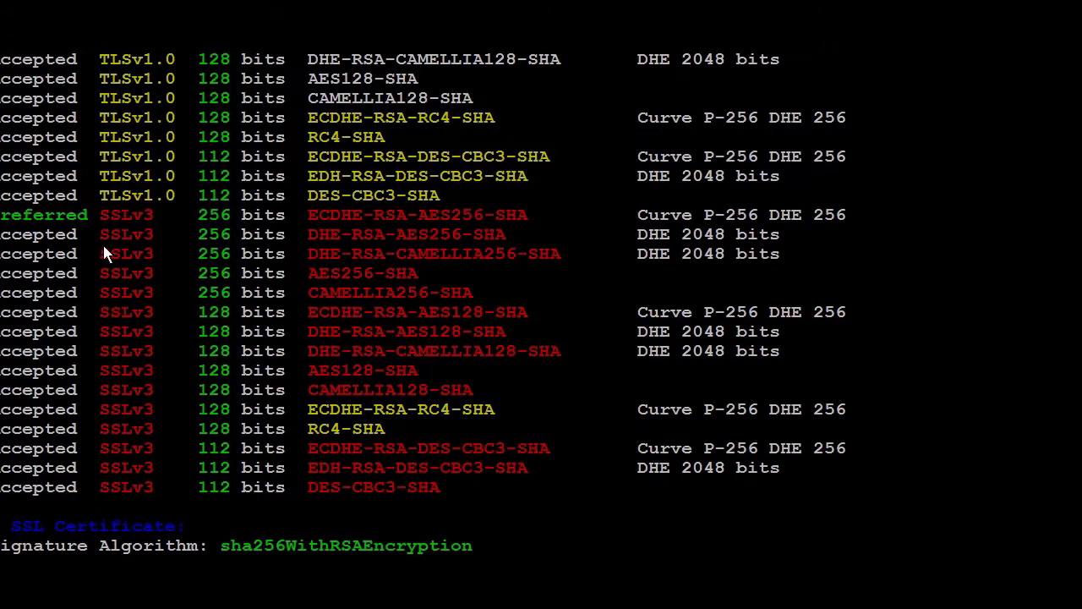
mouse_move(128, 350)
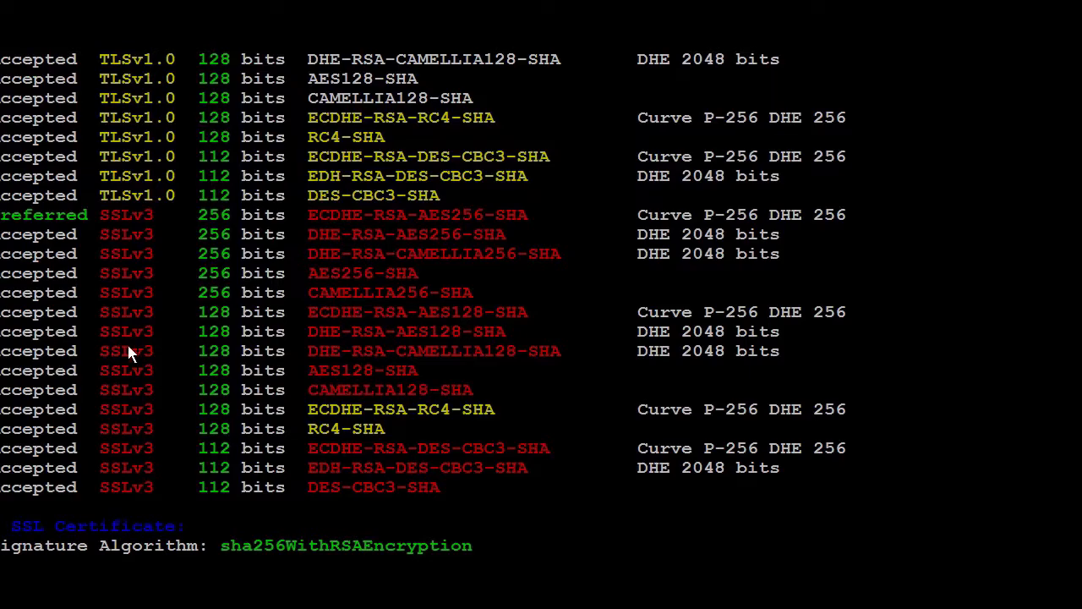
double_click(125, 291)
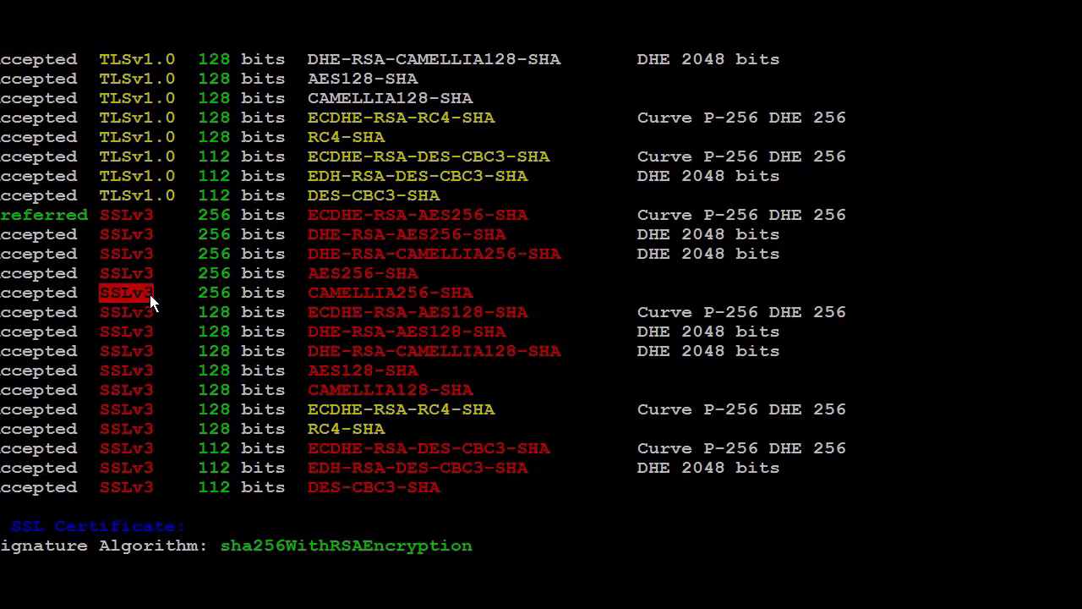
mouse_move(132, 298)
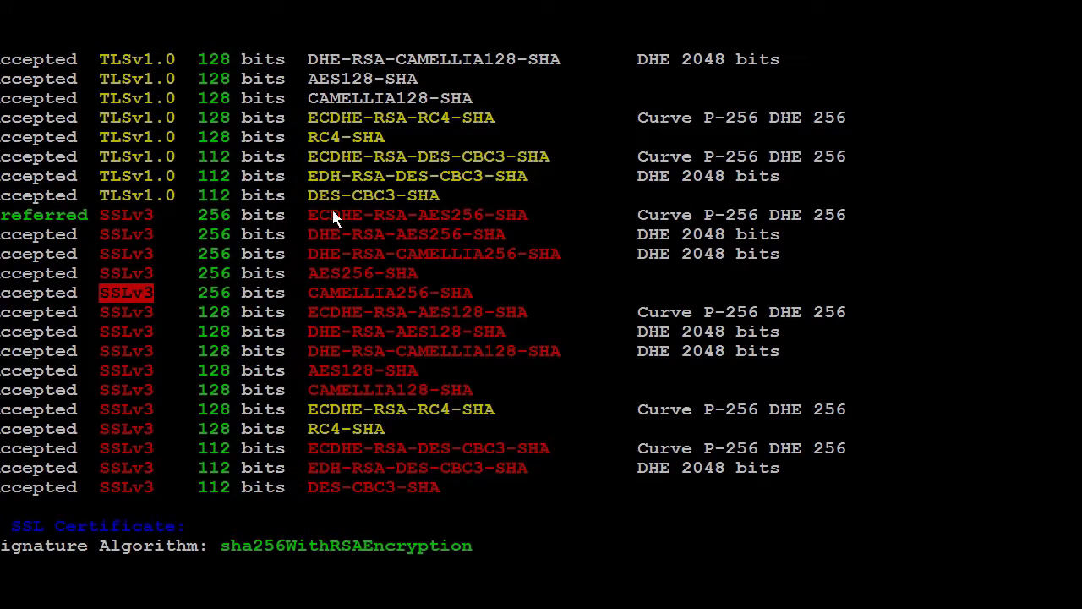
mouse_move(379, 285)
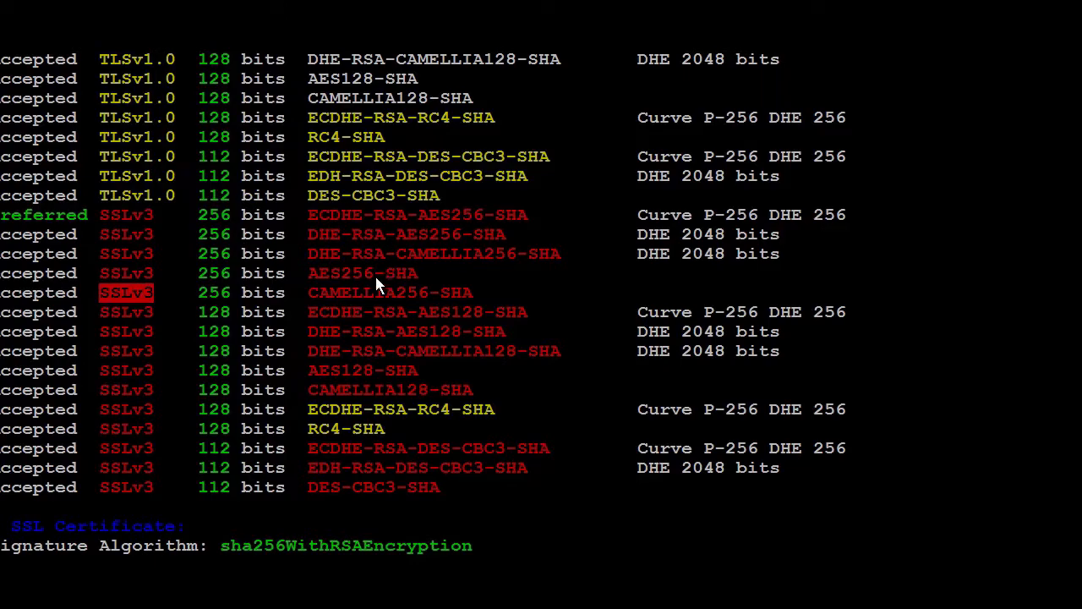
mouse_move(312, 247)
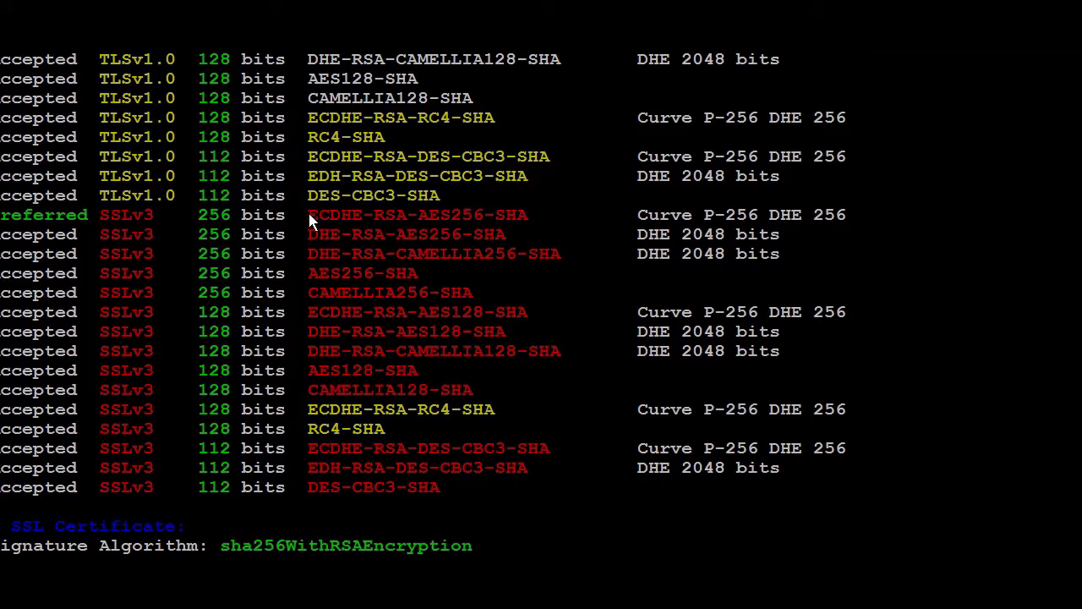
double_click(335, 214)
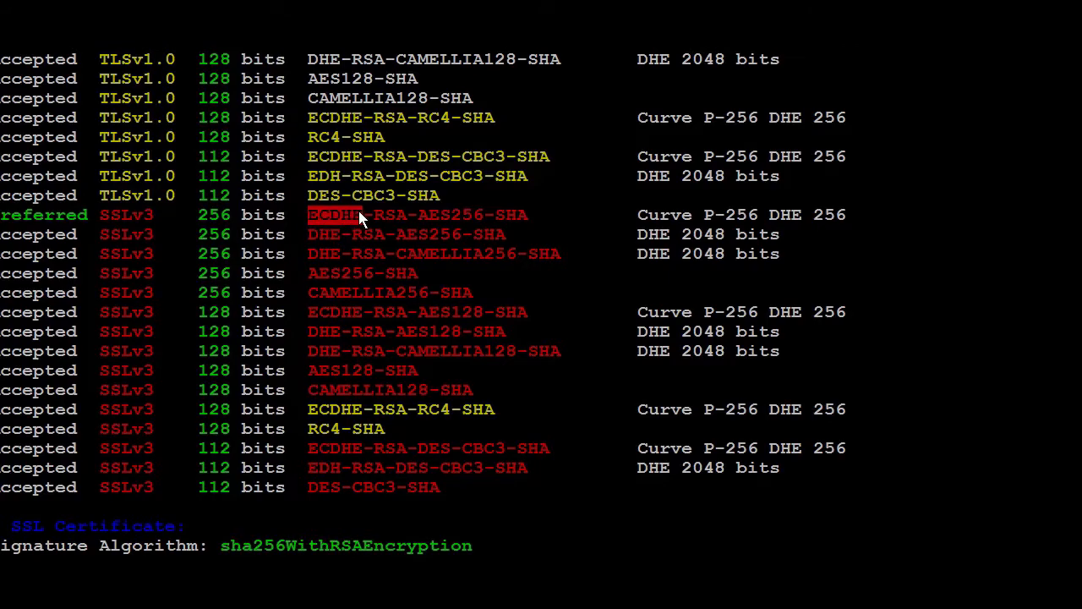
scroll("down", 3)
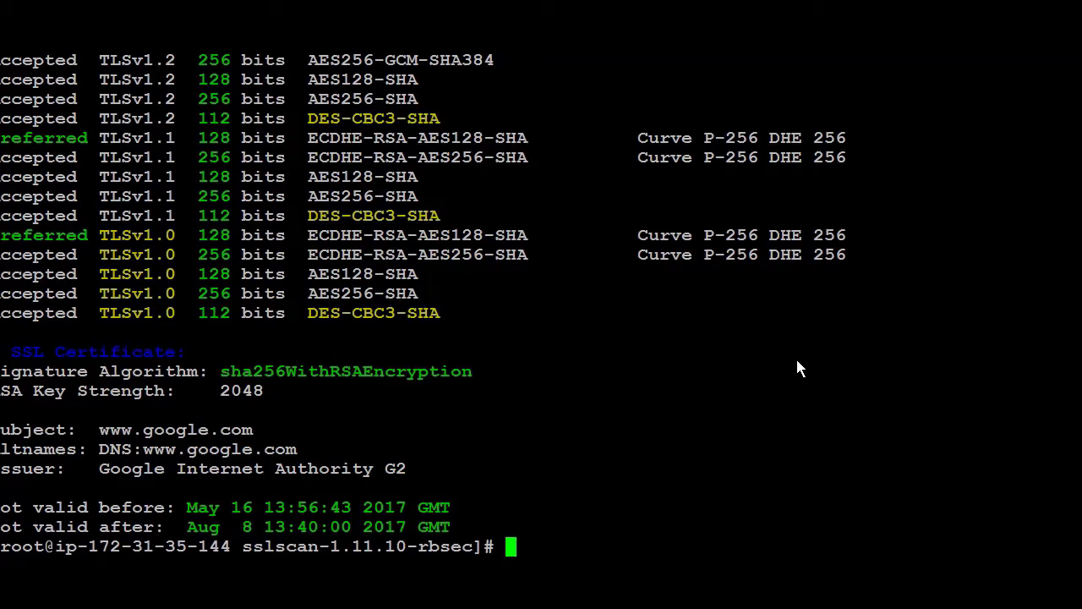
- Edit /etc/httpd/conf.d/ssl.conf in vi and start a last line 'SSLProtocol -ALL'
type("vi /e")
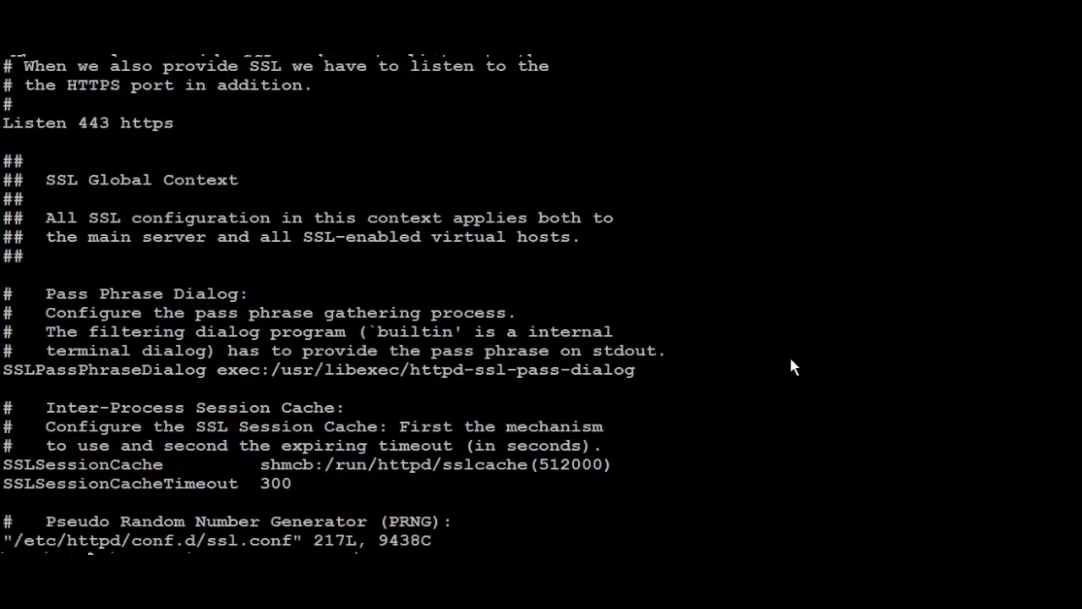
key("G")
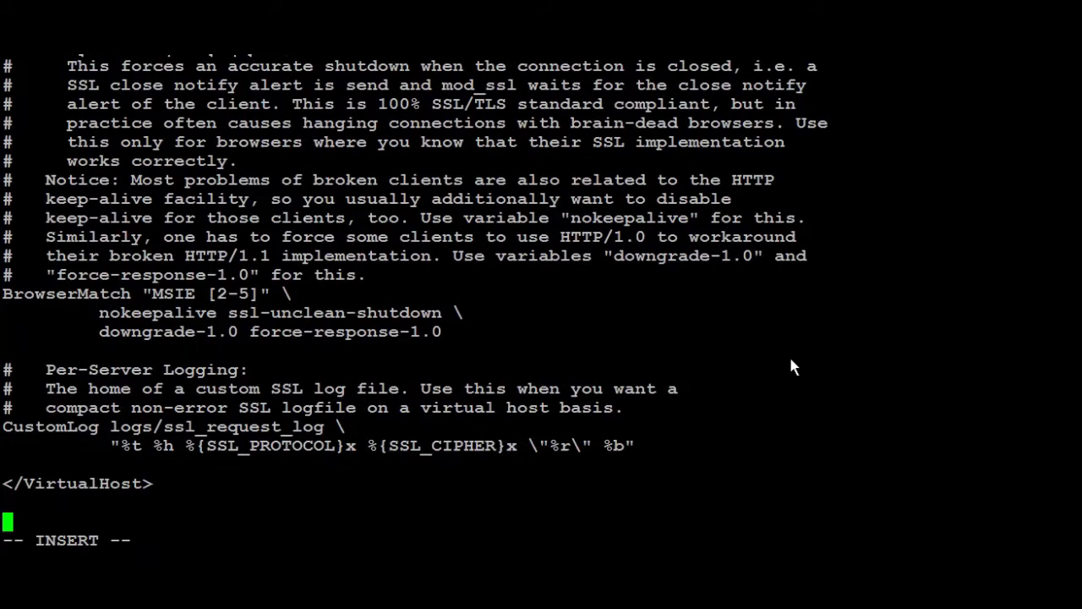
type("SSL")
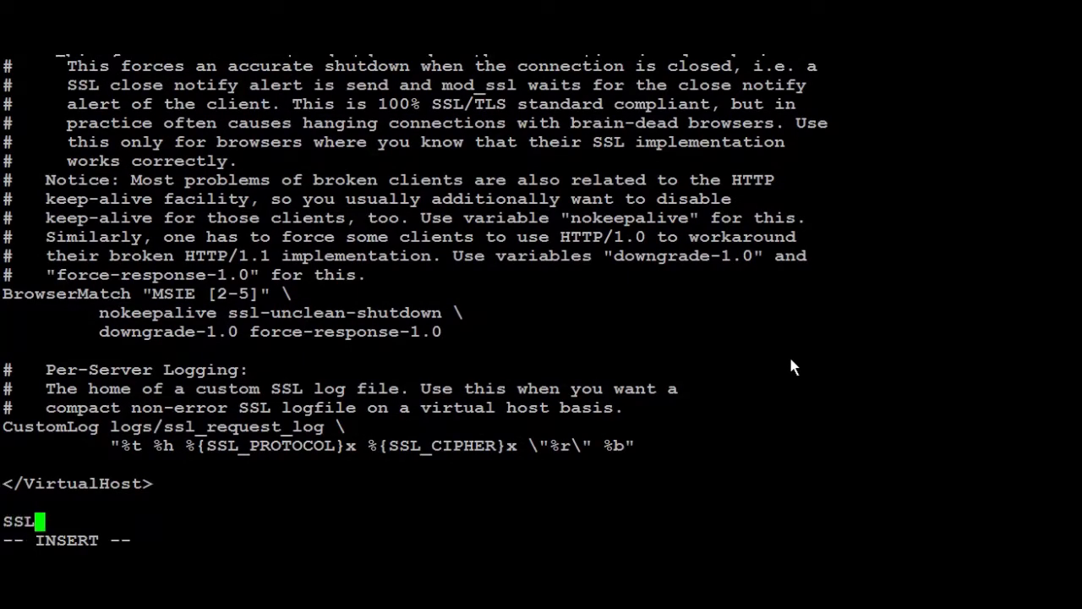
type("Proto")
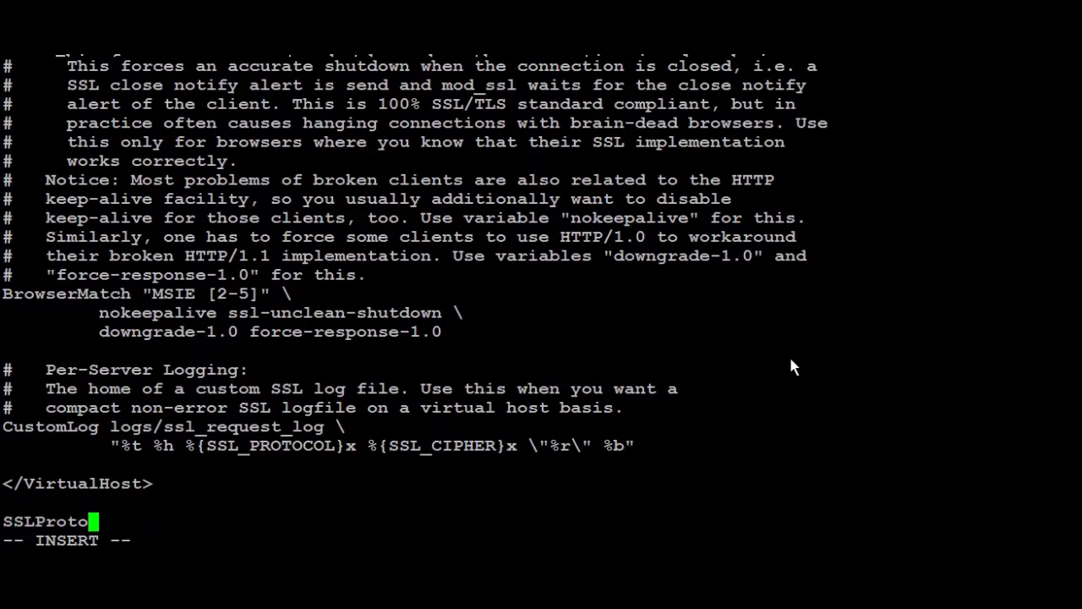
type("col")
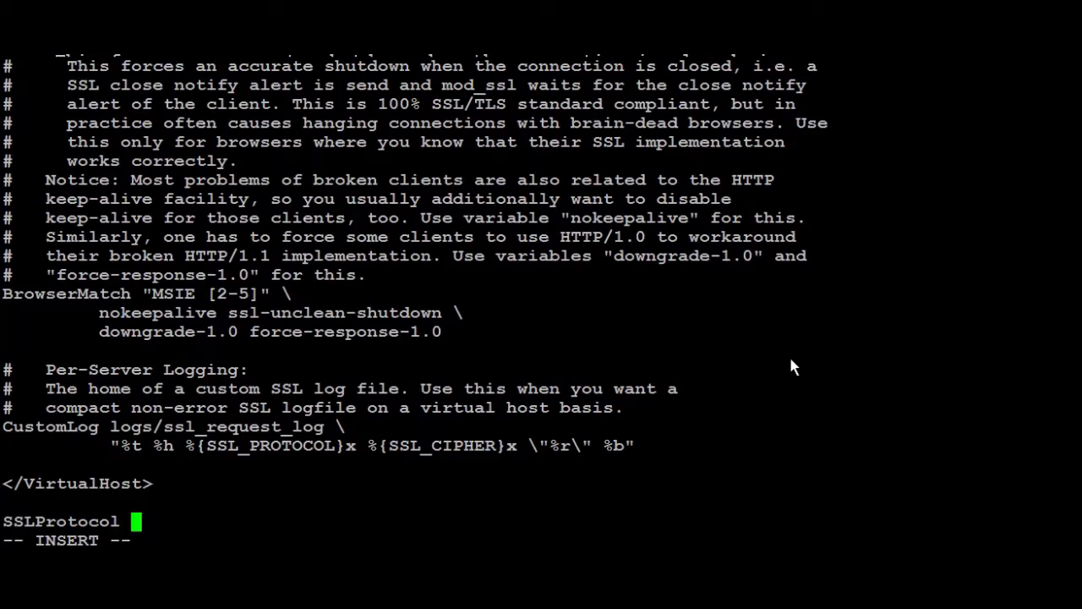
type("-A")
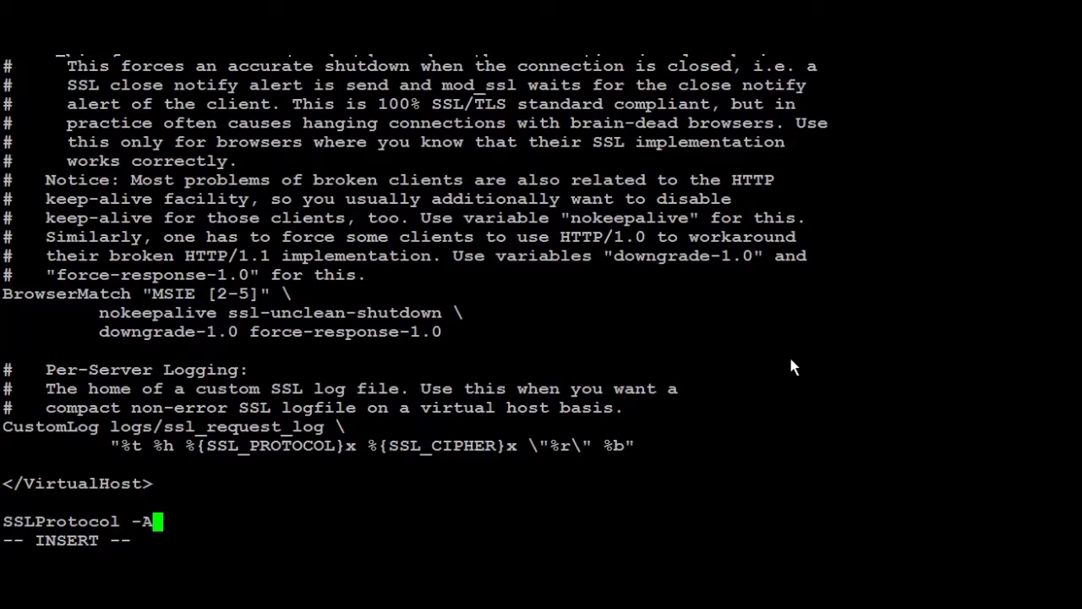
type("LL")
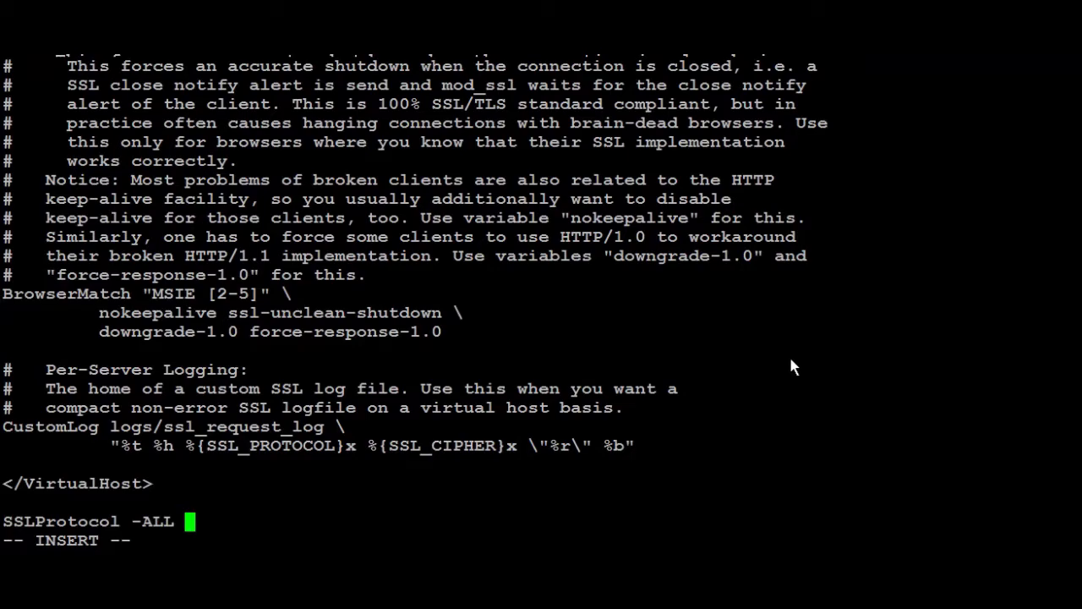
- Complete the line with '+TLSv1 +TLSv1.1 +TLSv1.2' so only TLS versions are enabled
type("+")
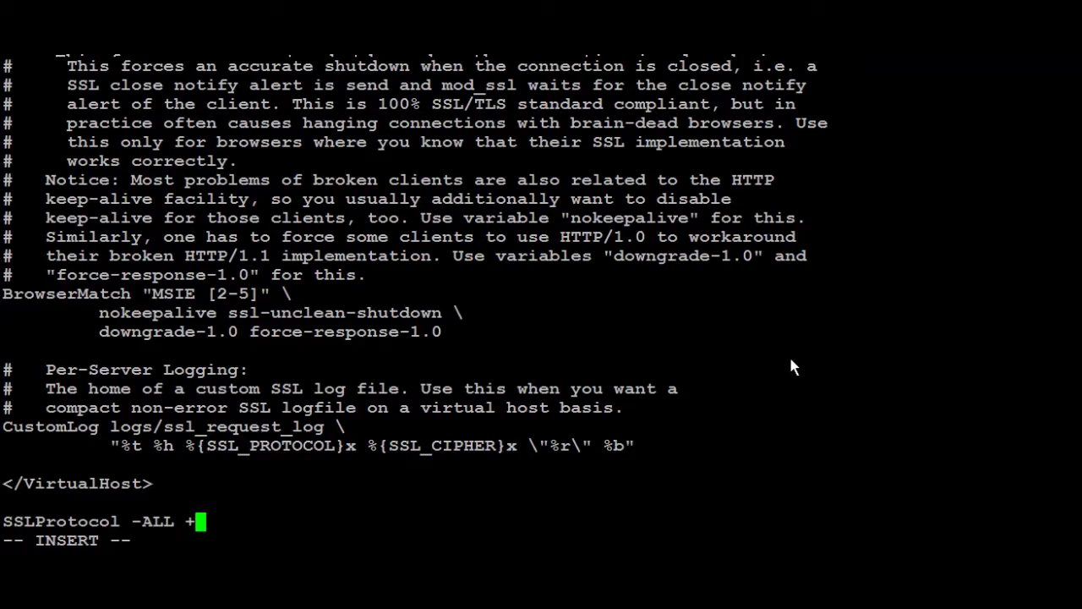
type("TL")
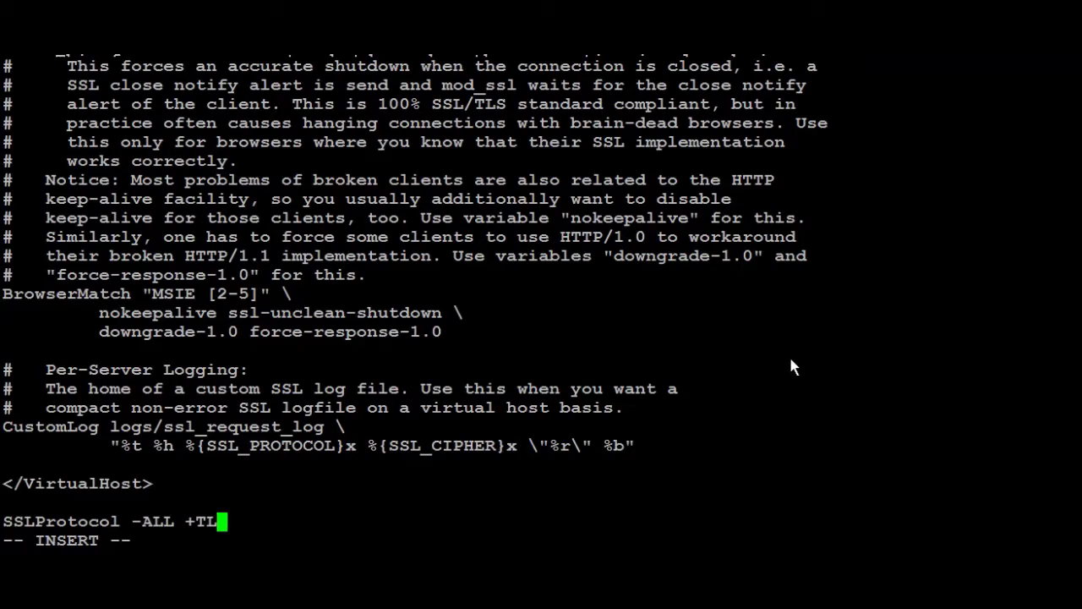
type("Sv1 +")
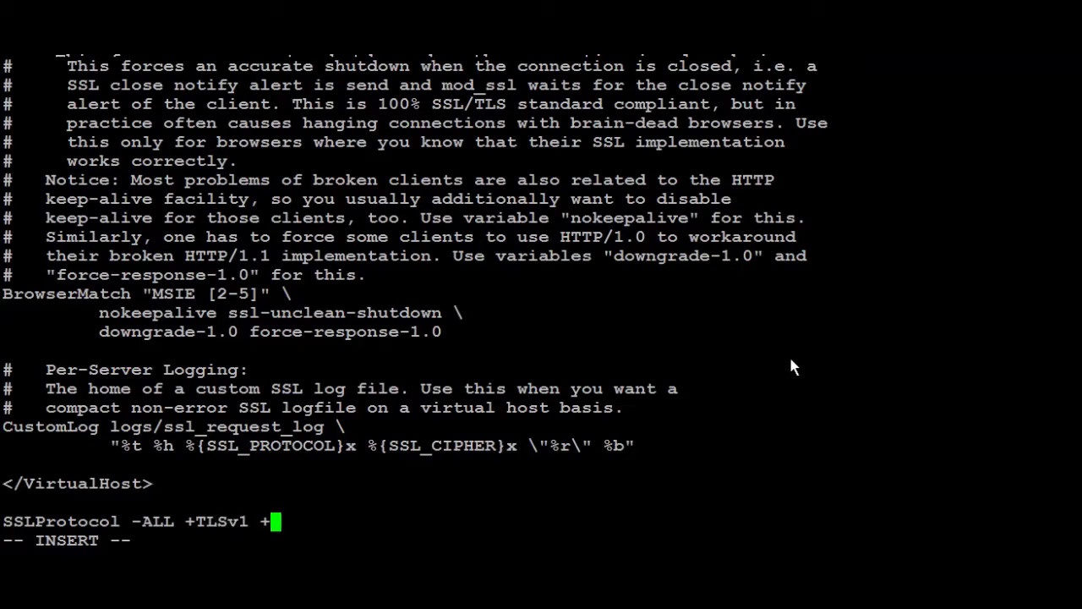
type("TLS")
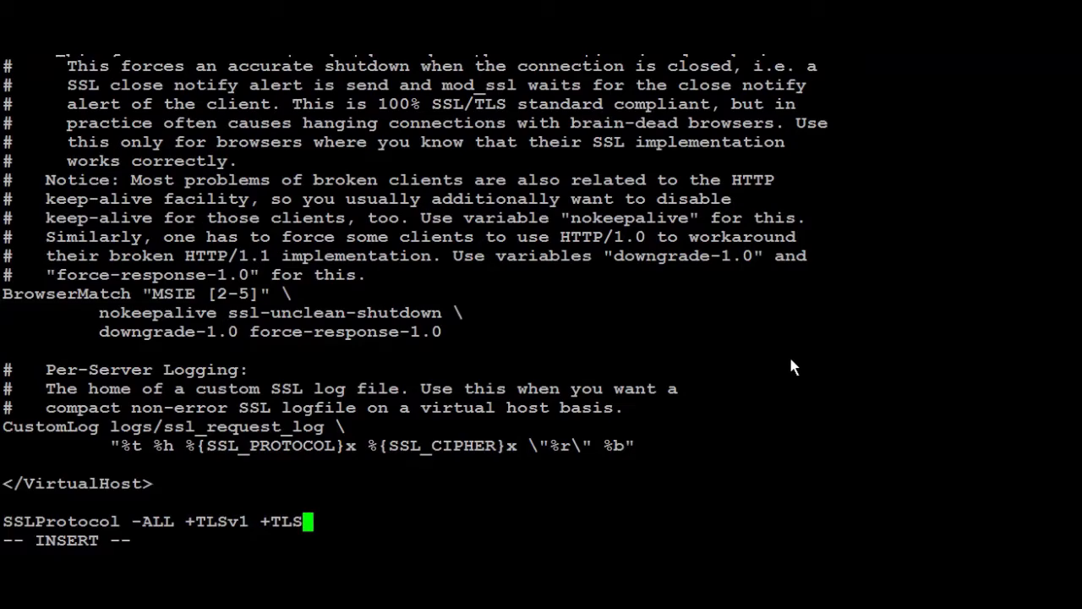
type("v1.")
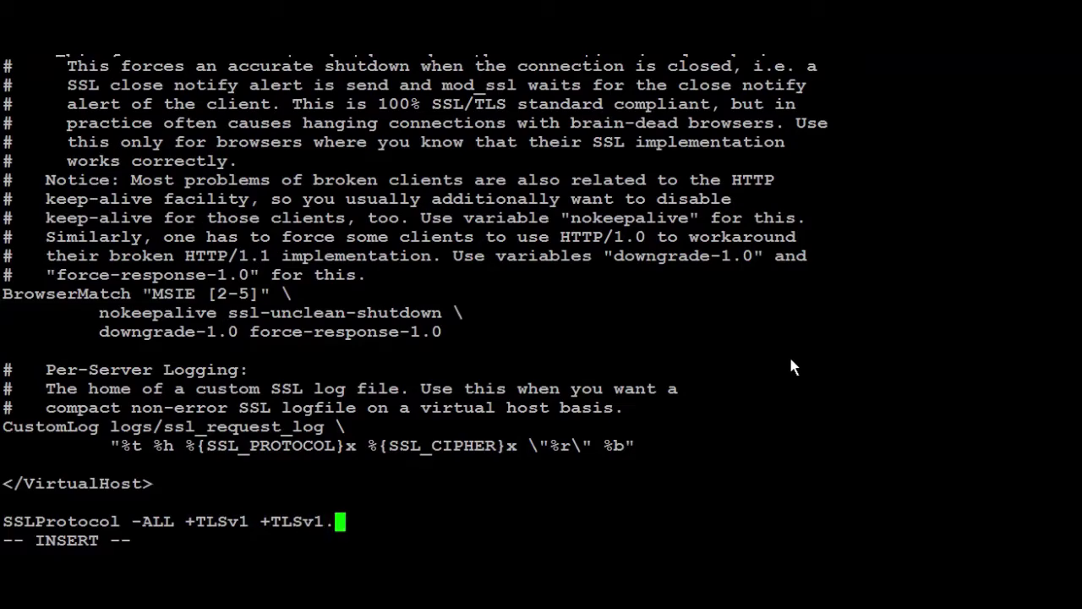
type("1 +")
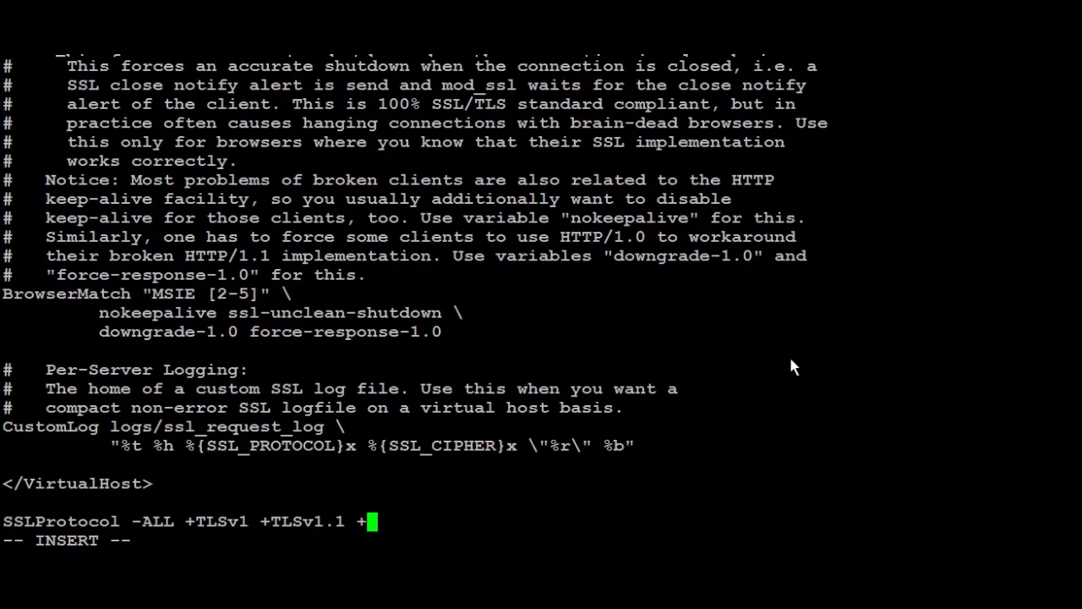
type("TLS")
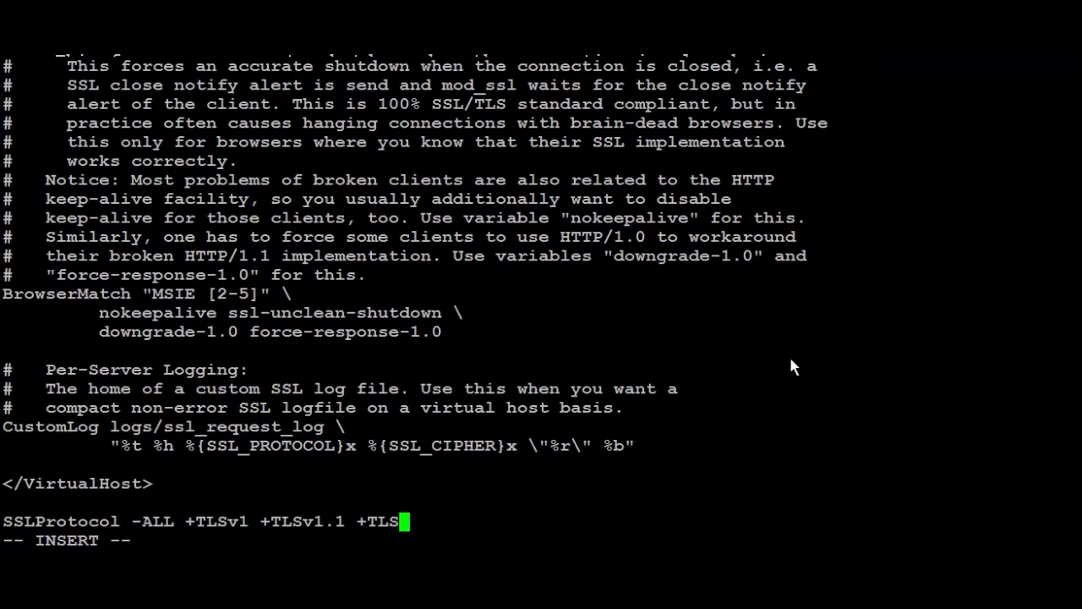
type("v1.")
type("syste")
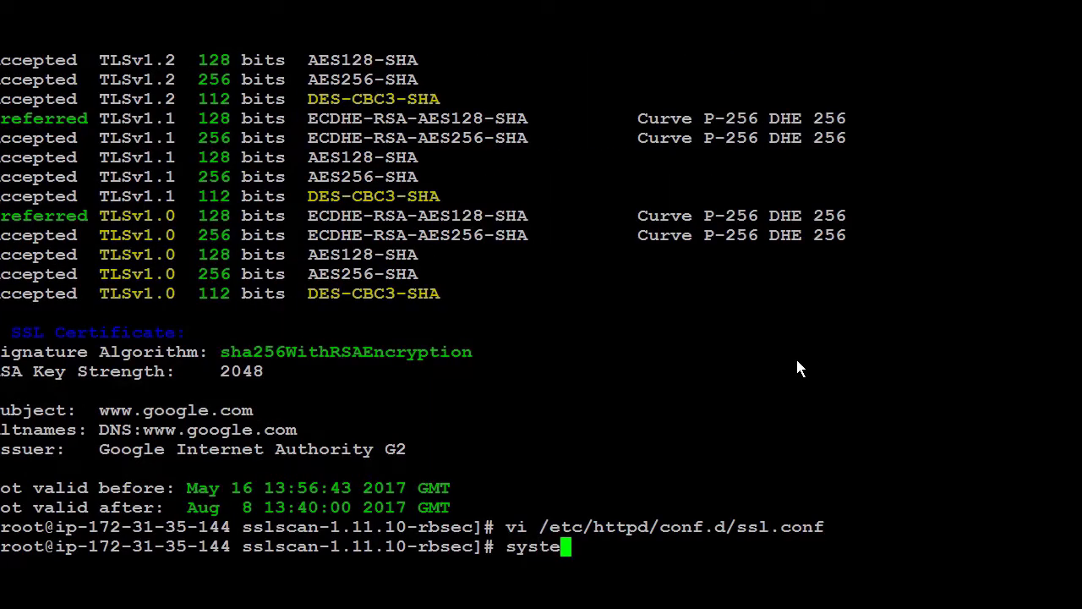
type("mctl")
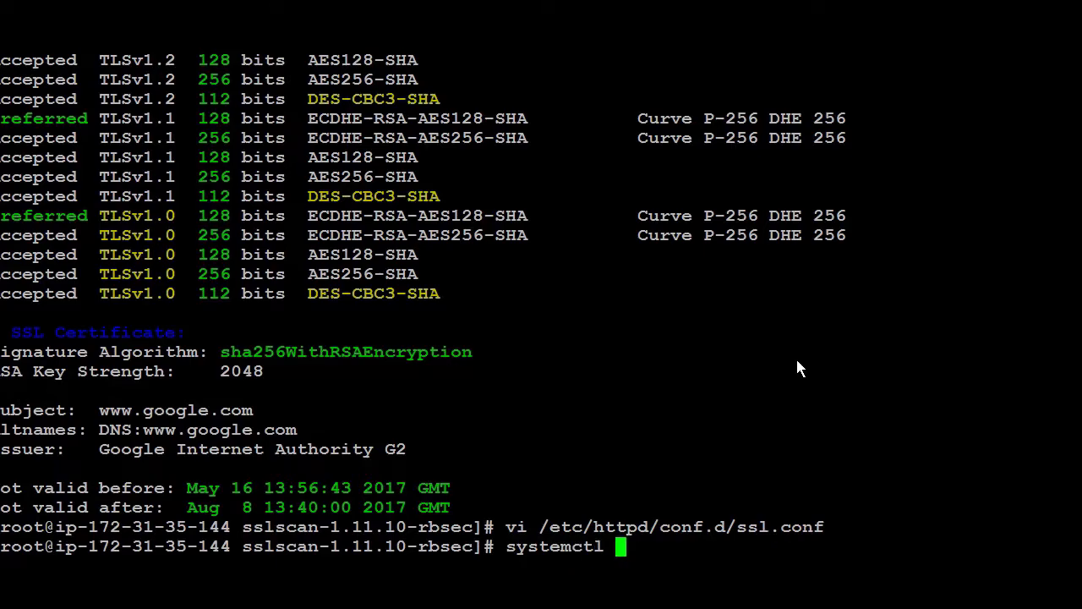
type("r")
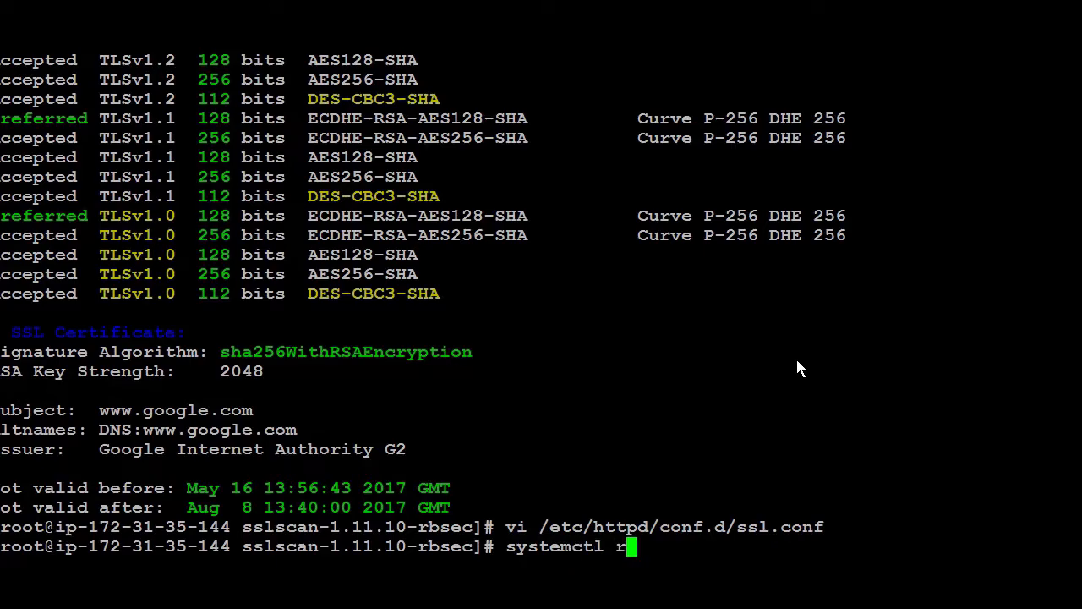
type("estart httpd")
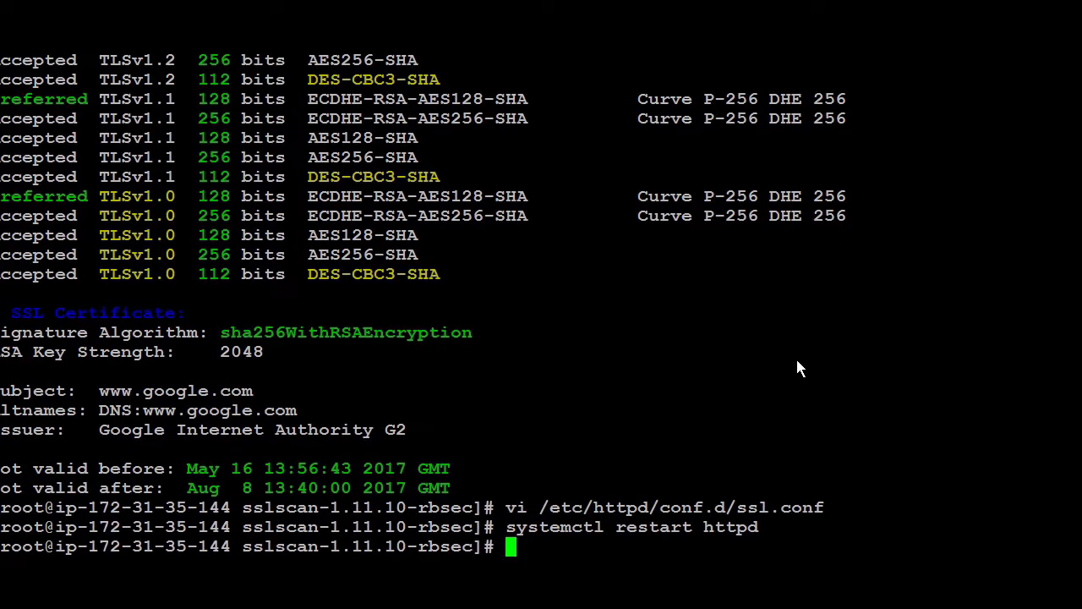
type("sslscan https://www.google.com")
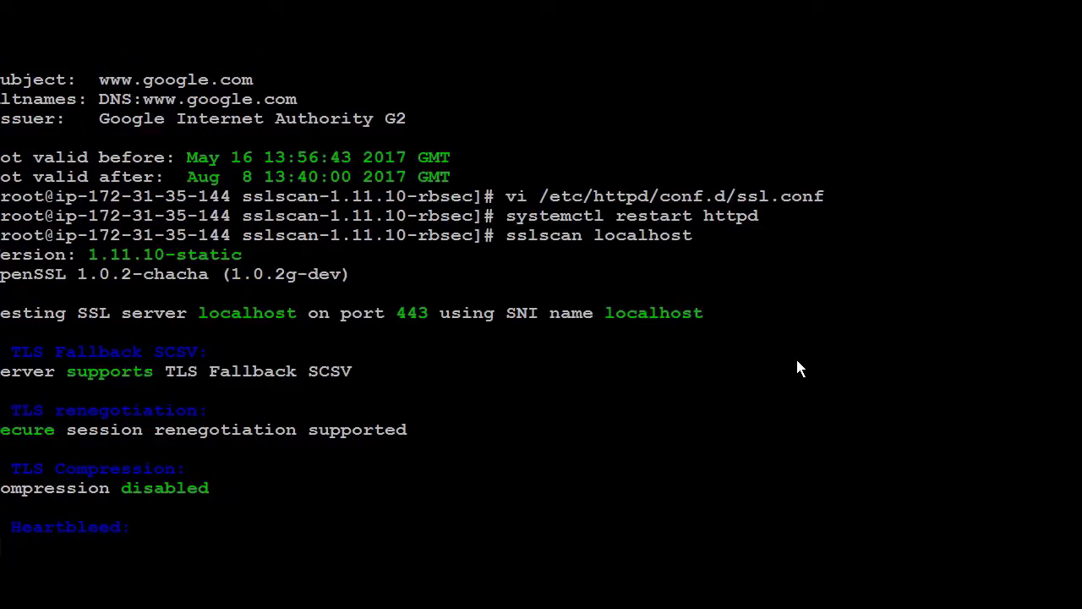
- Scroll the localhost scan output to confirm only TLSv1.0–1.2 ciphers remain, no SSLv3
scroll("down", 3)
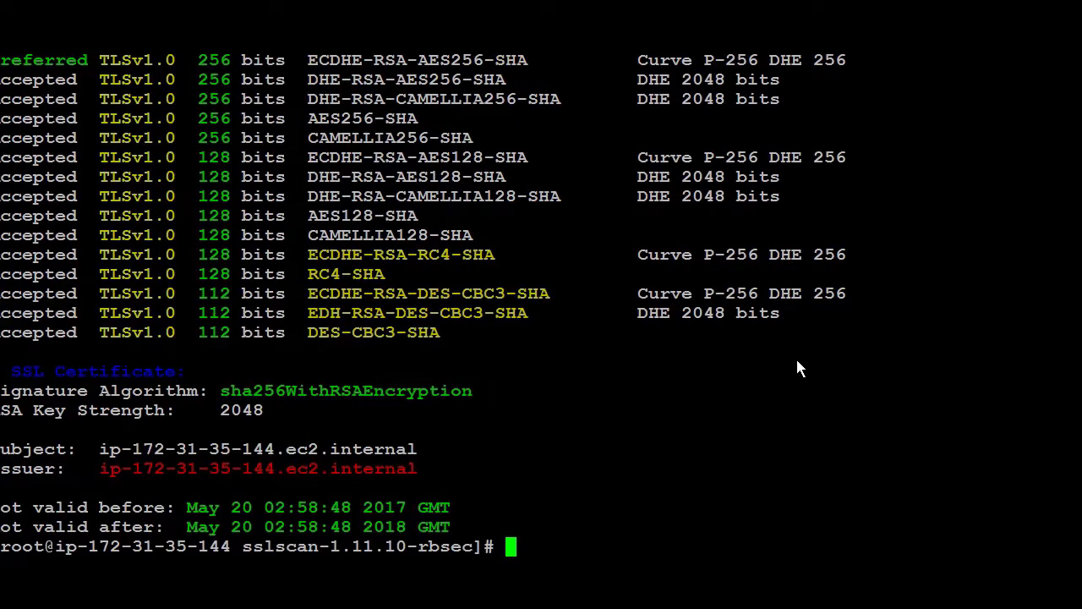
mouse_move(161, 345)
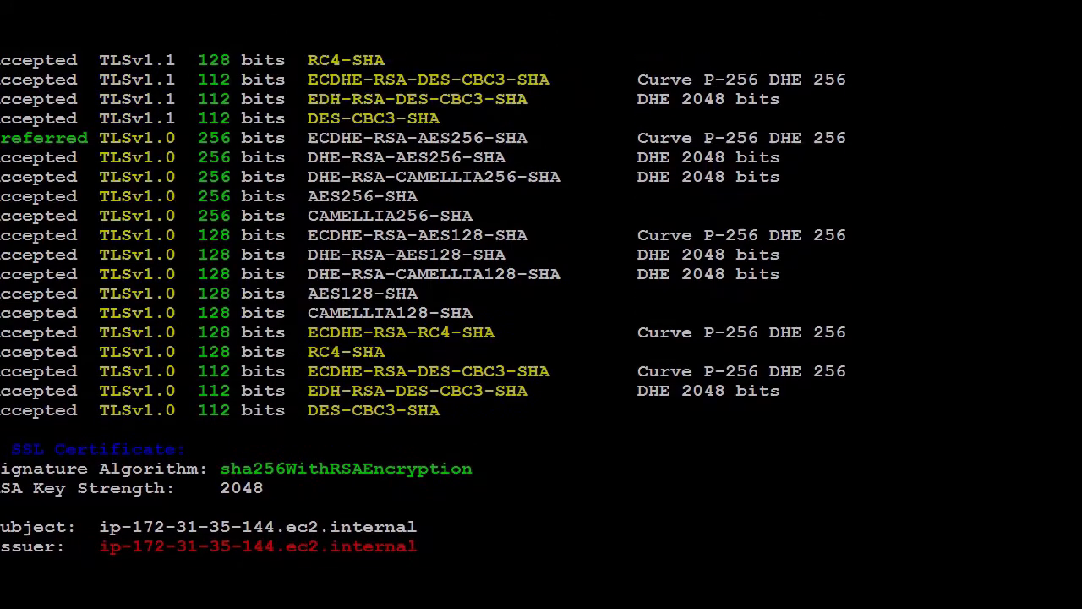
scroll("down", 3)
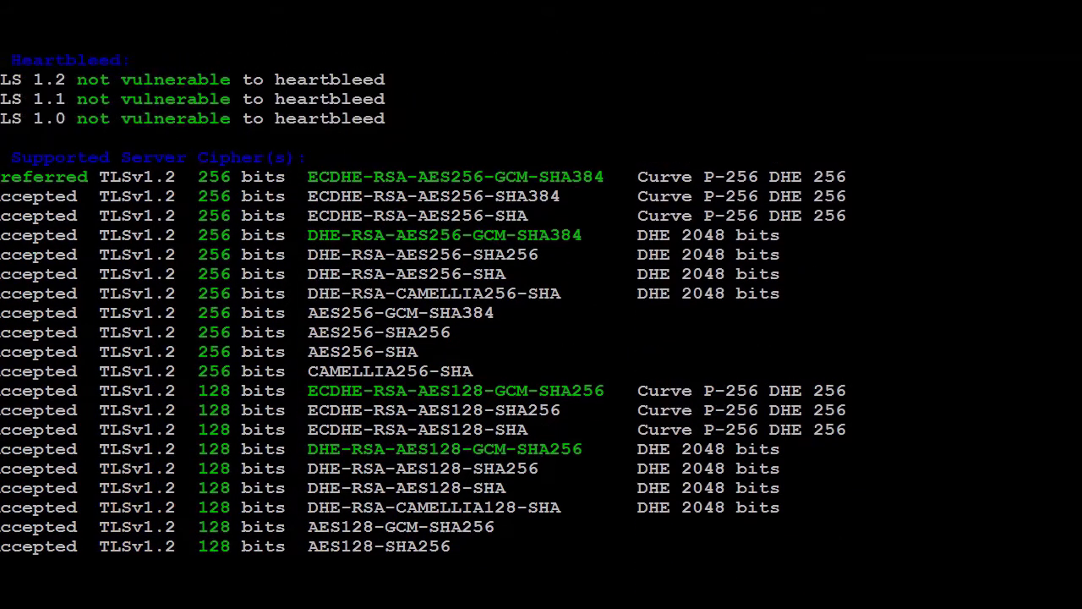
scroll("down", 3)
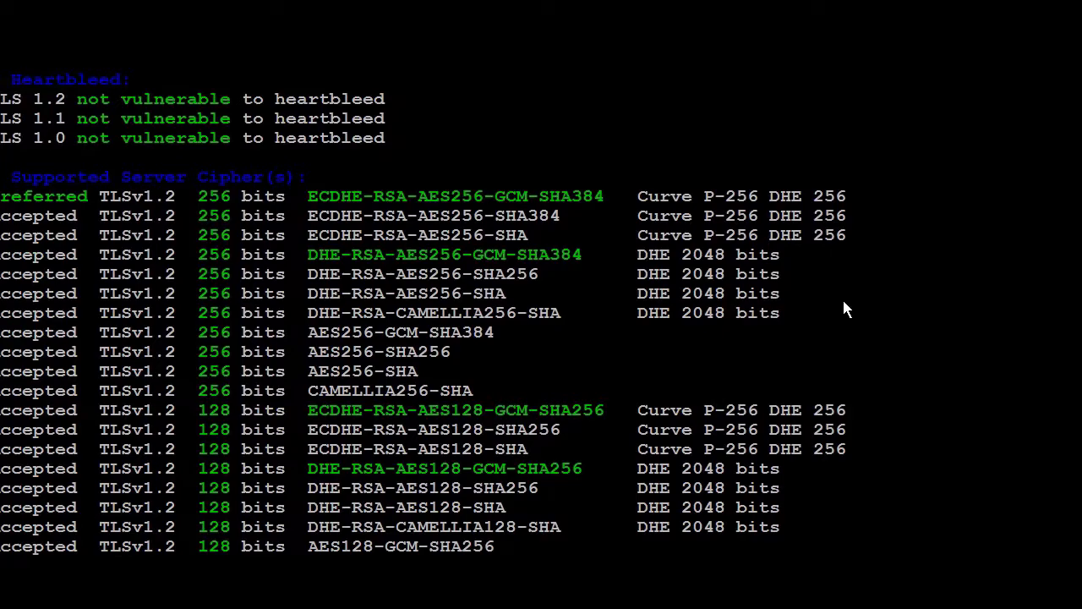